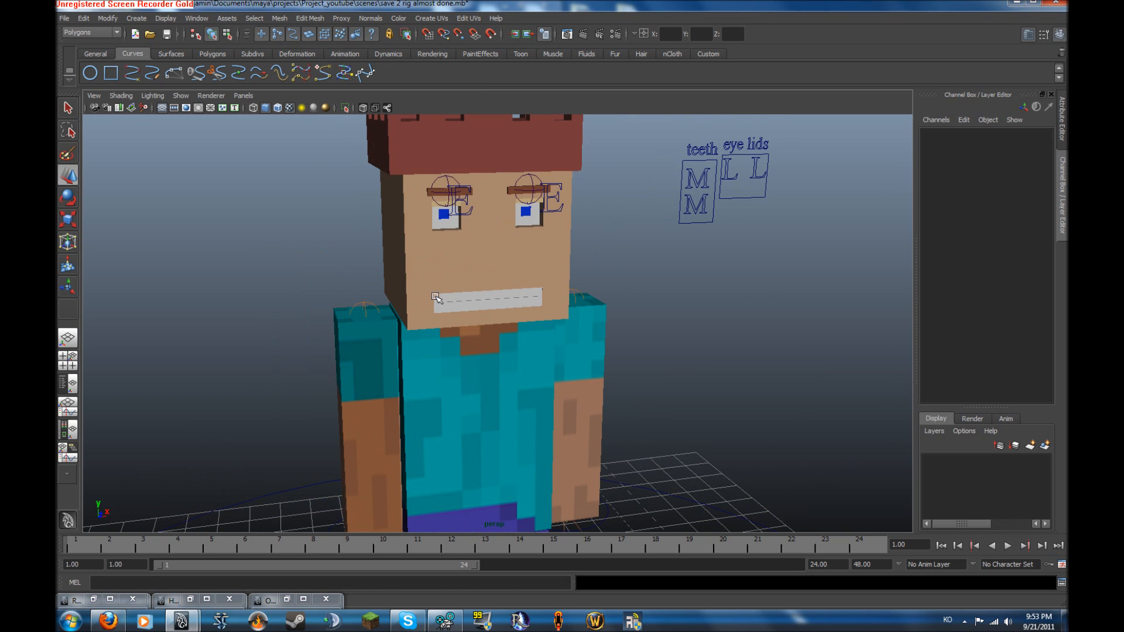
mouse_move(442, 260)
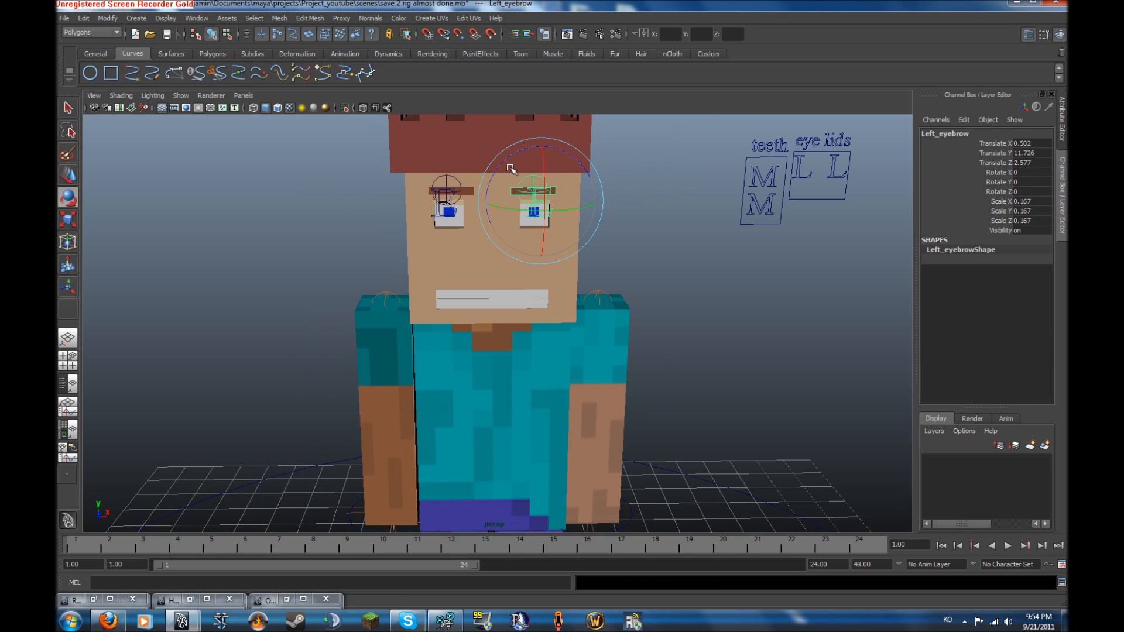
Raise the Left_eyebrow control, then slide the eye lid mover curves down to close the eyes.
drag(534, 168, 483, 158)
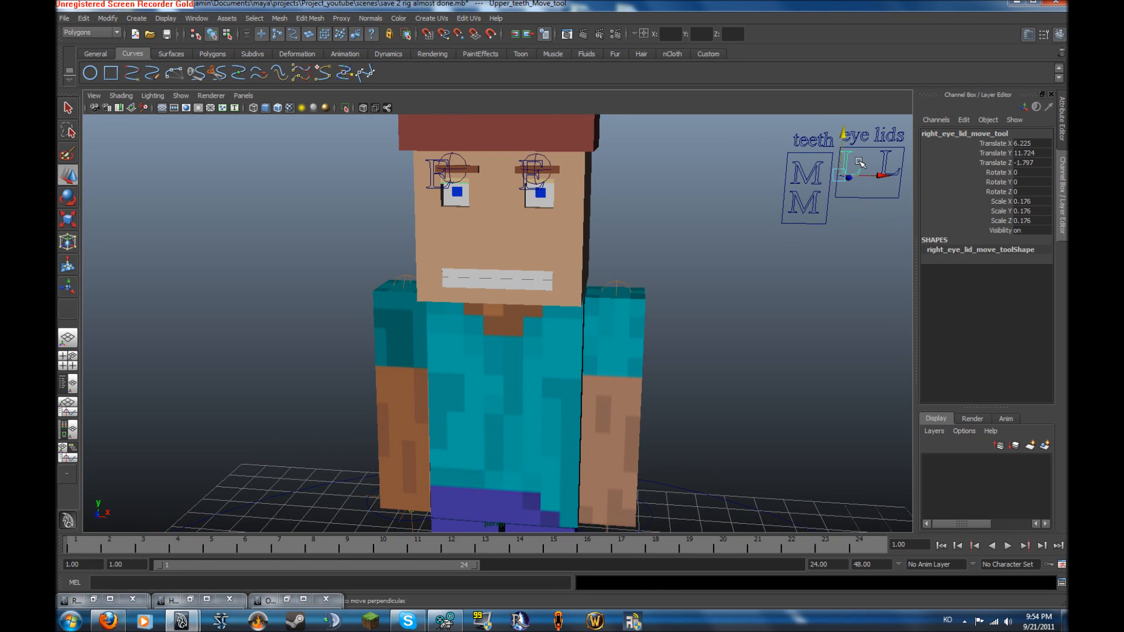
click(886, 171)
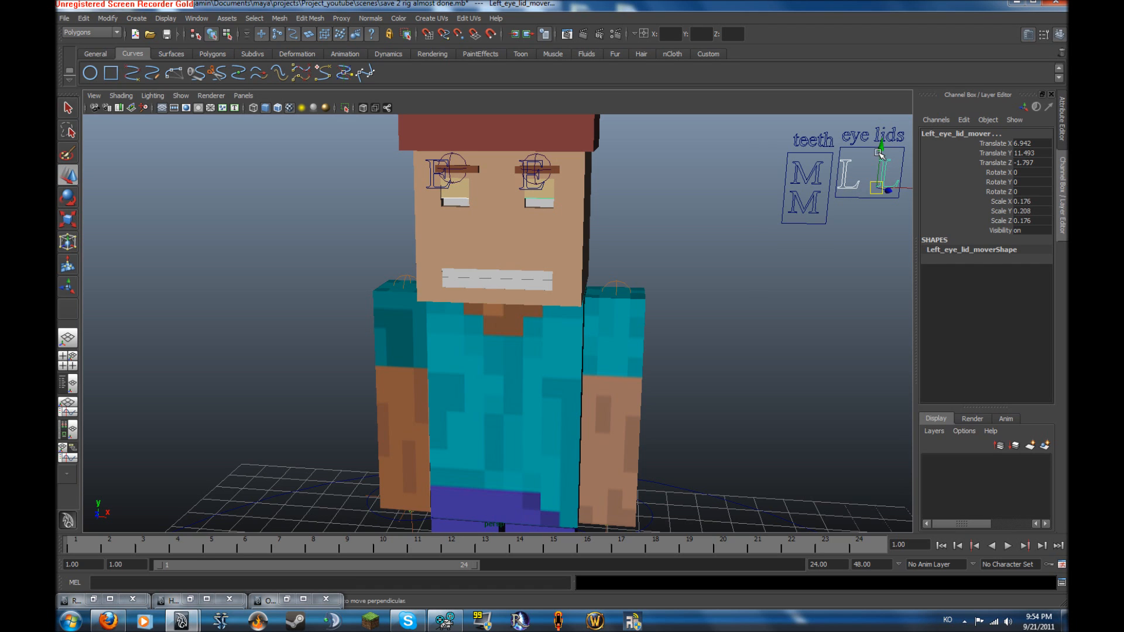
drag(881, 154, 885, 161)
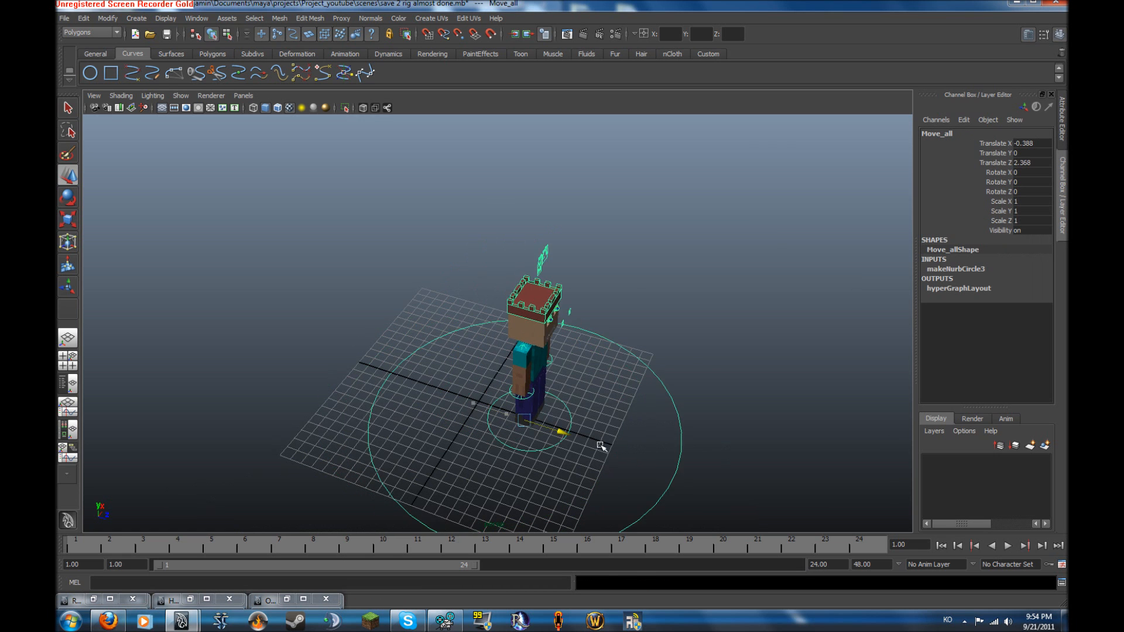
drag(598, 445, 522, 302)
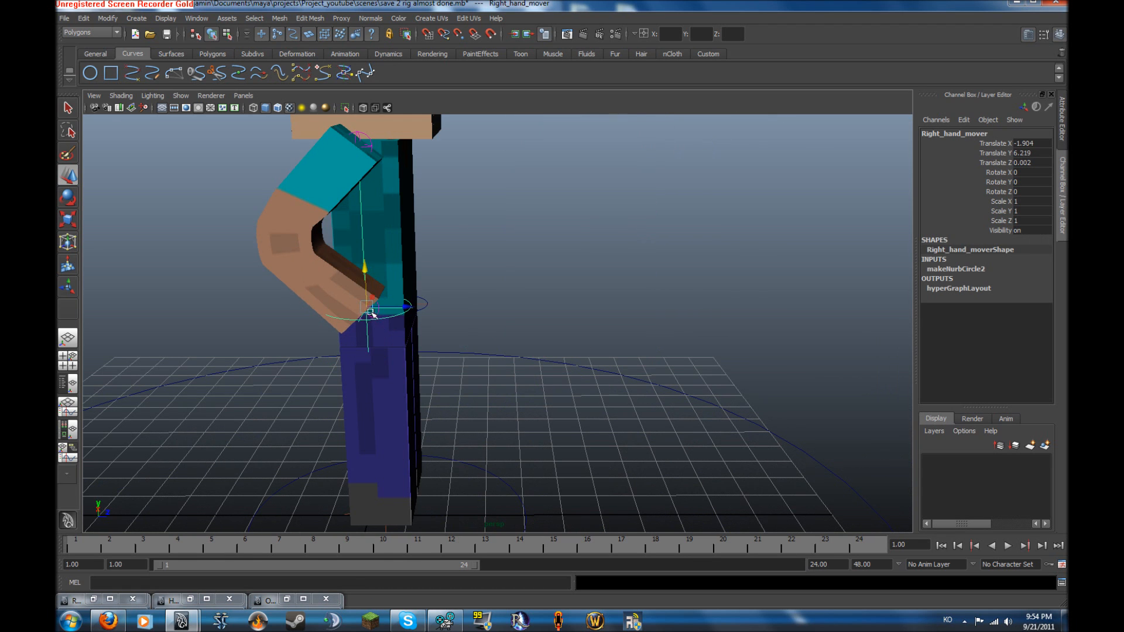
drag(371, 309, 425, 240)
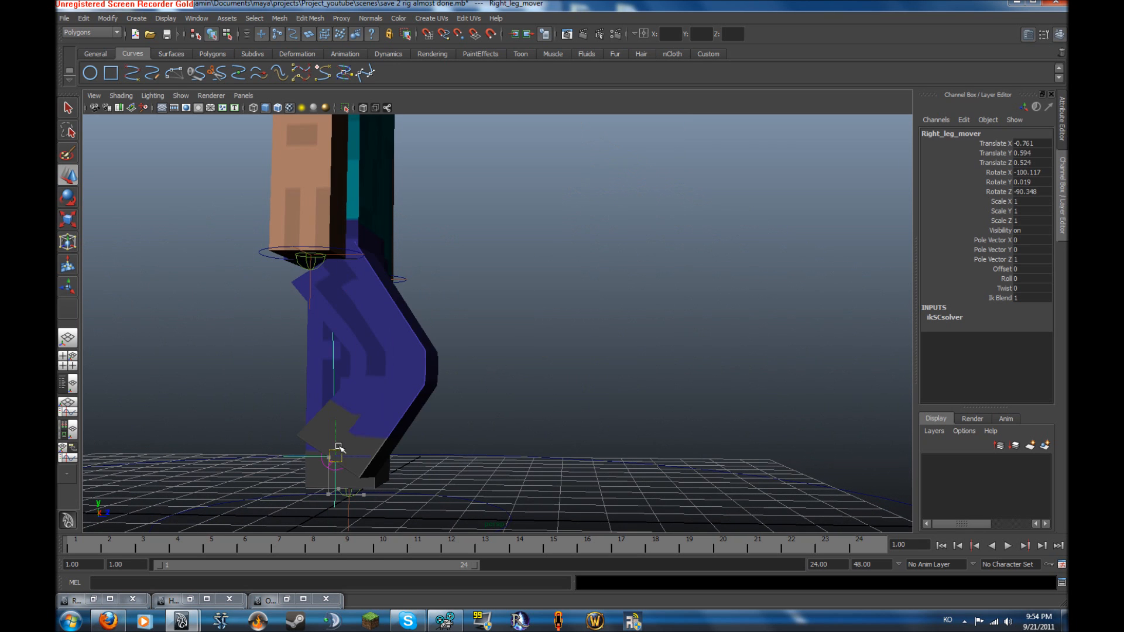
drag(337, 452, 330, 453)
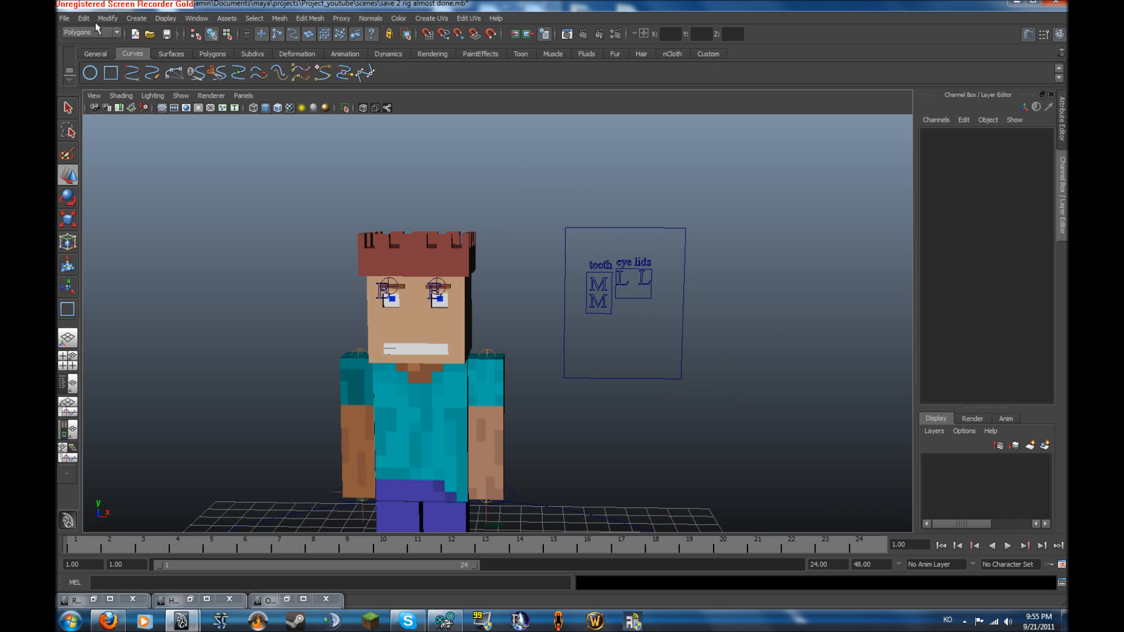
Create curve text 'Main' in Times New Roman via Create > Text options and apply it.
click(107, 18)
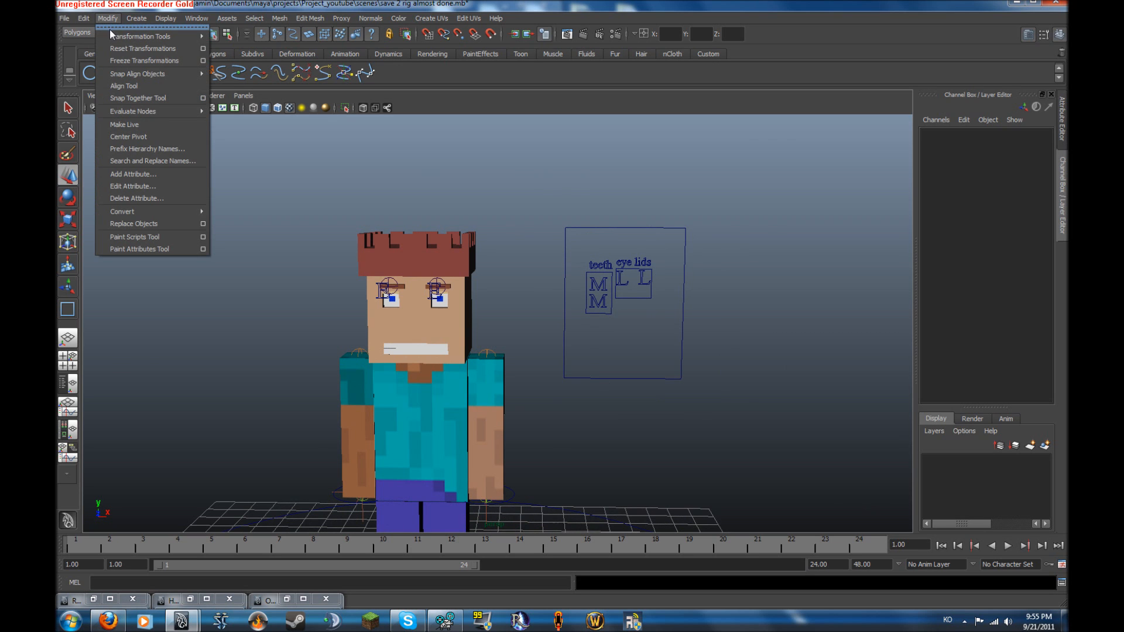
click(136, 17)
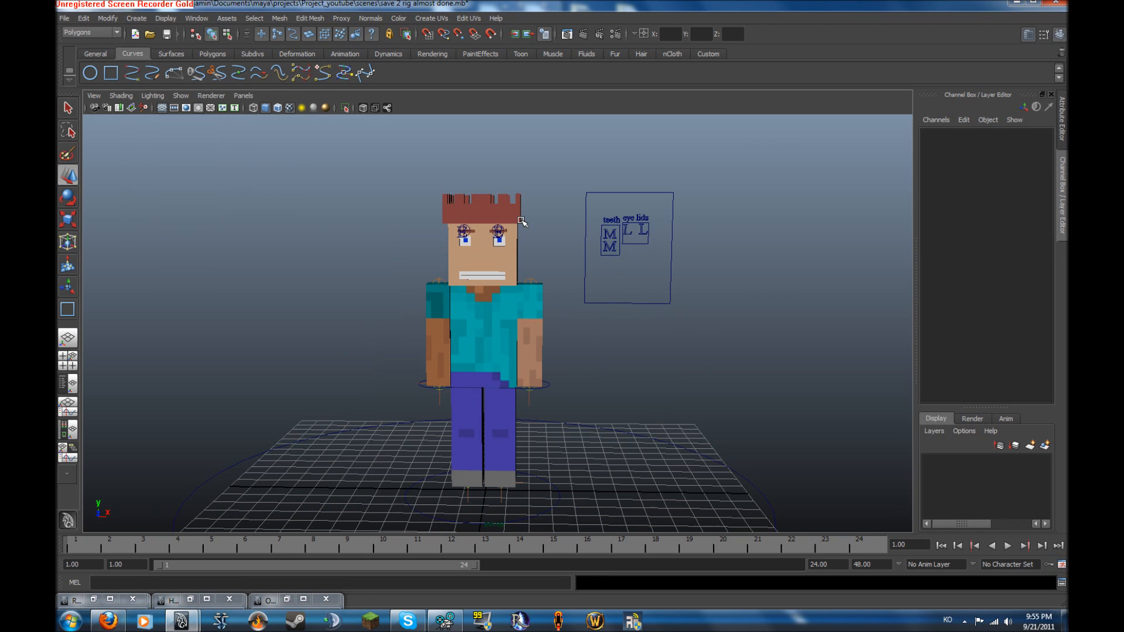
click(136, 18)
text(Ma)
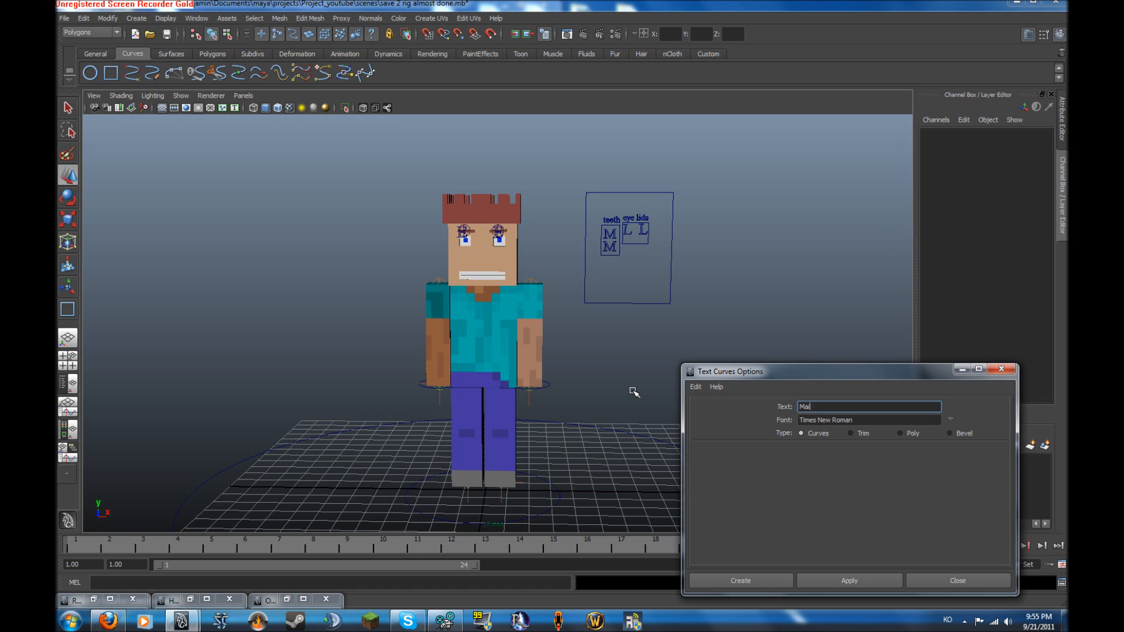
text(n)
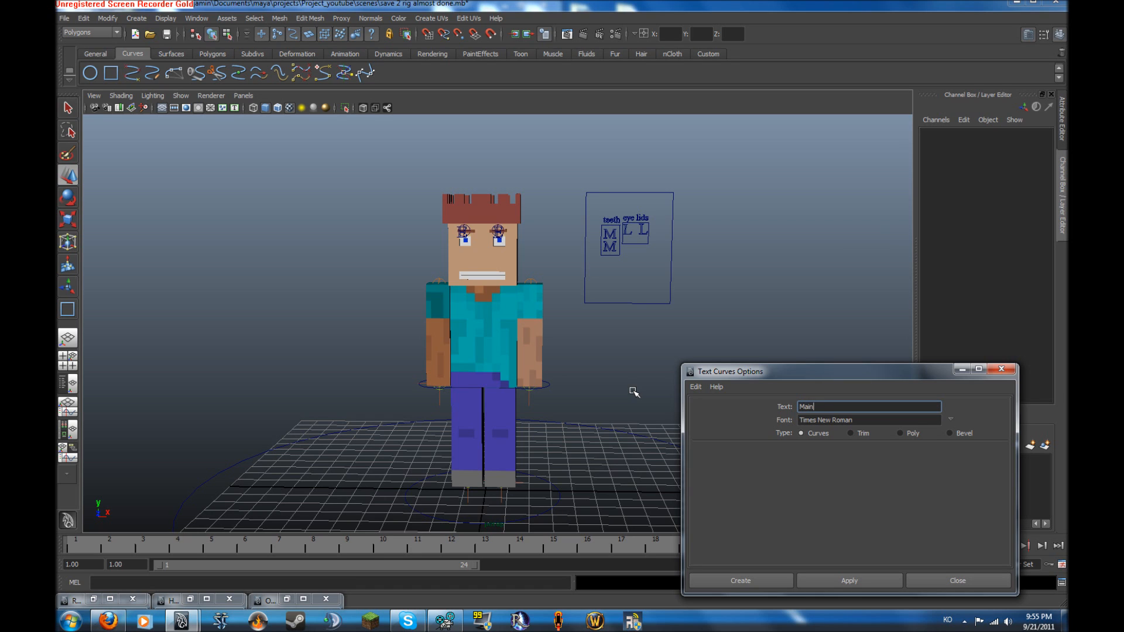
click(848, 580)
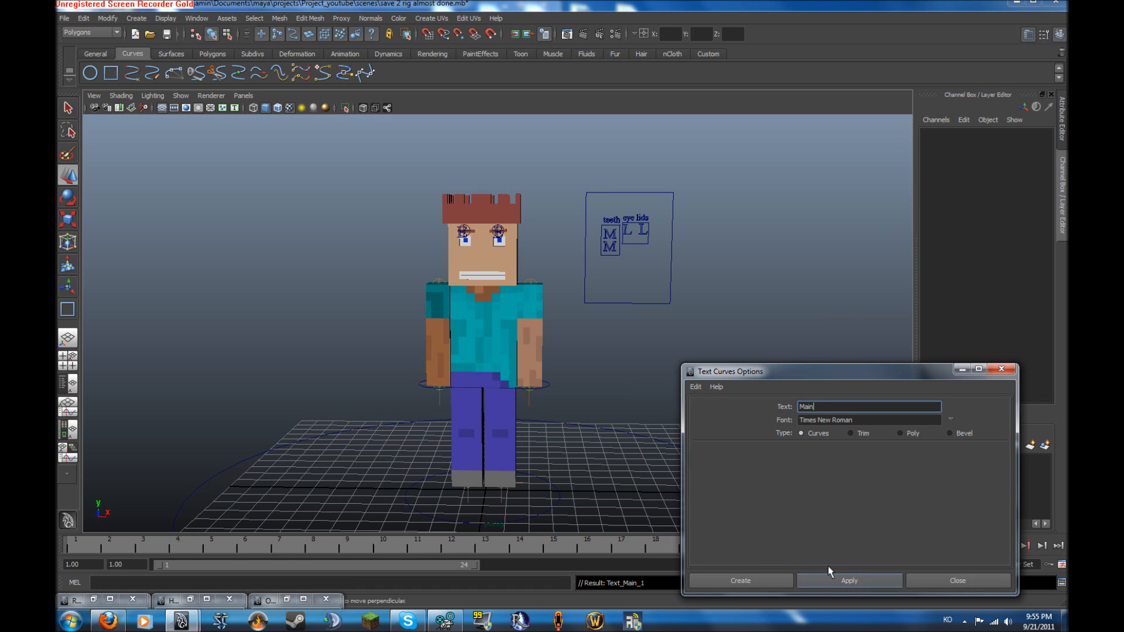
click(740, 581)
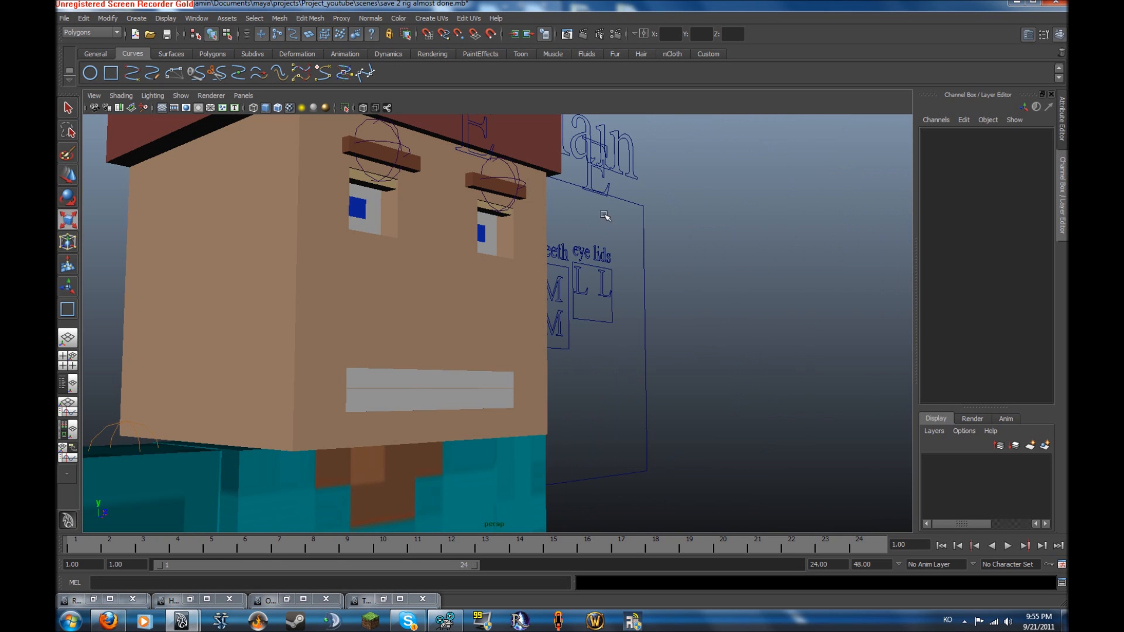
Scale up the 'Main' label above the teeth and eye lids face-control box.
drag(604, 215, 546, 354)
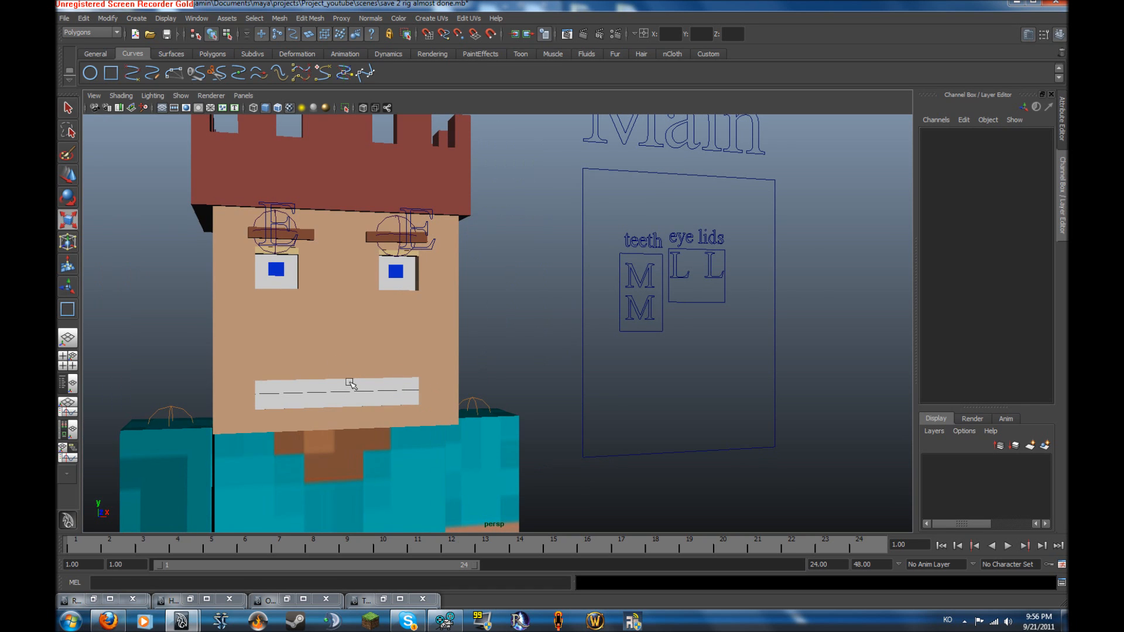
mouse_move(290, 251)
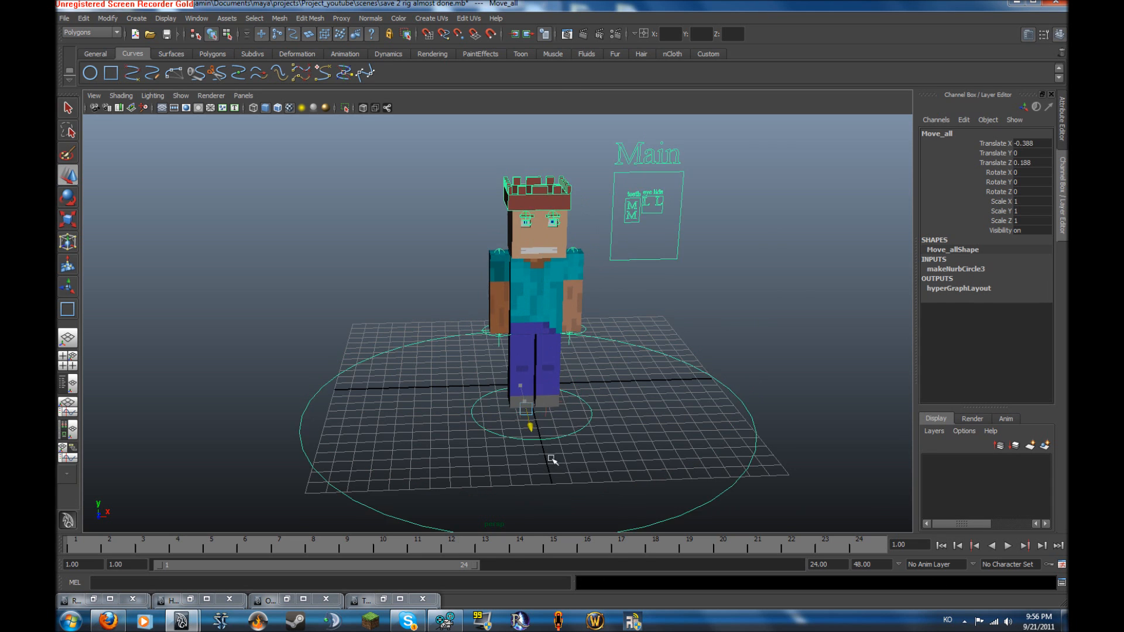
Select the Move_all master circle and redo its undone move via Edit > Redo.
click(631, 200)
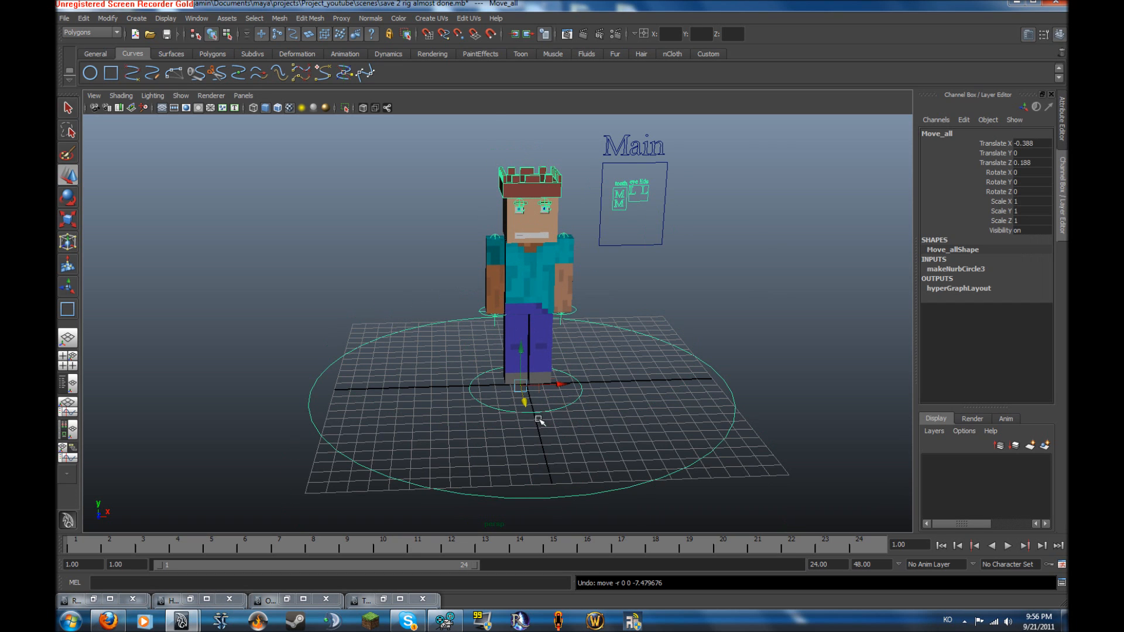
mouse_move(531, 399)
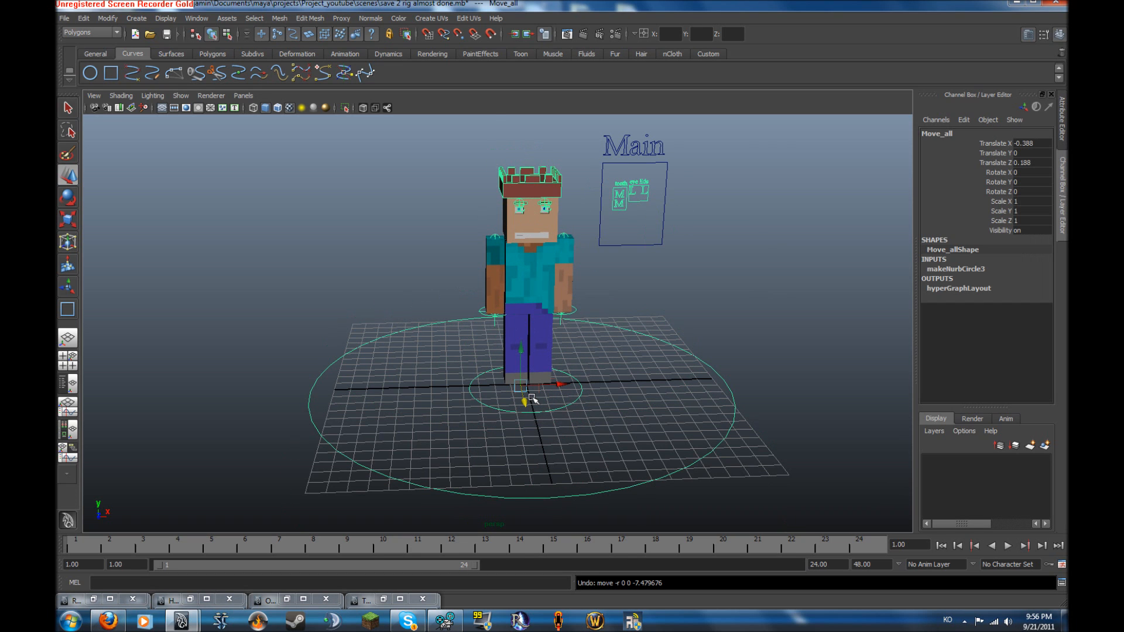
click(83, 17)
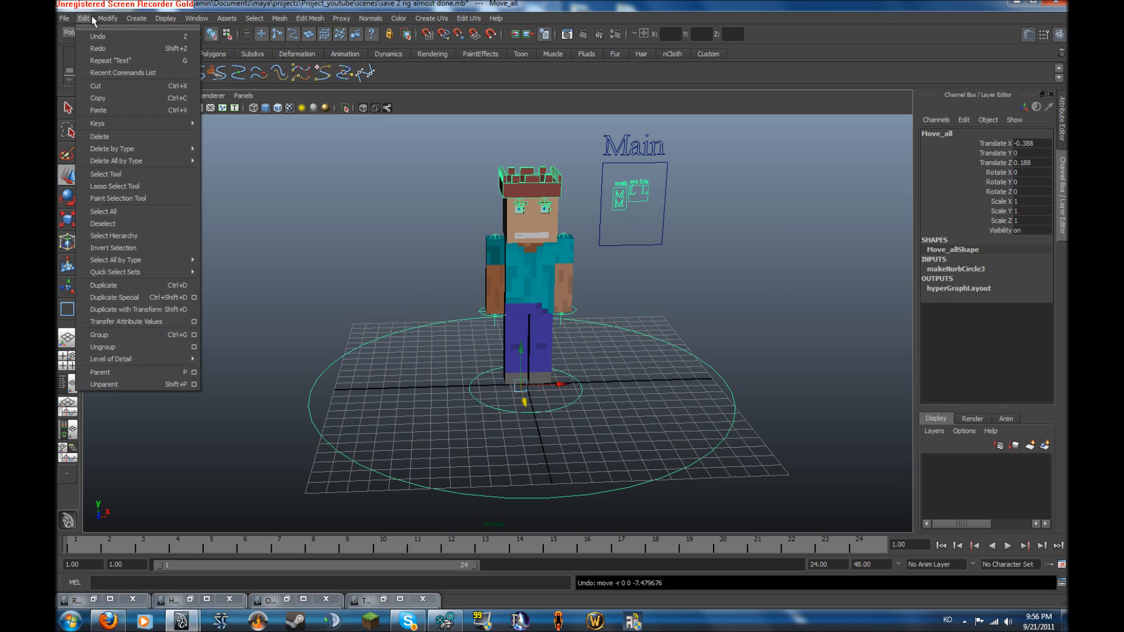
mouse_move(97, 49)
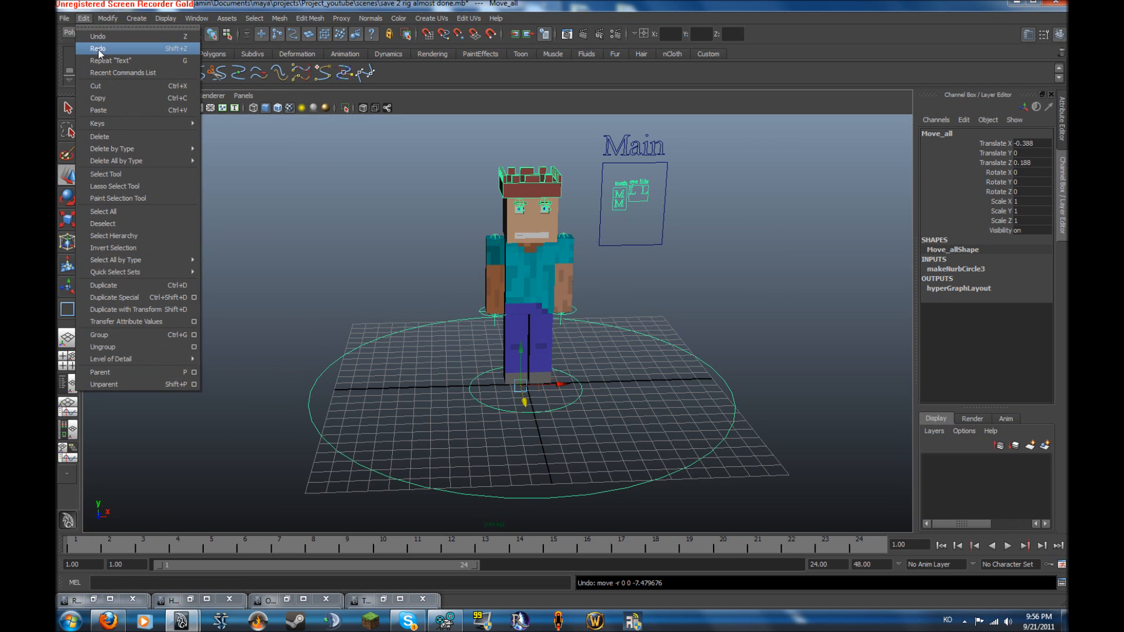
click(98, 48)
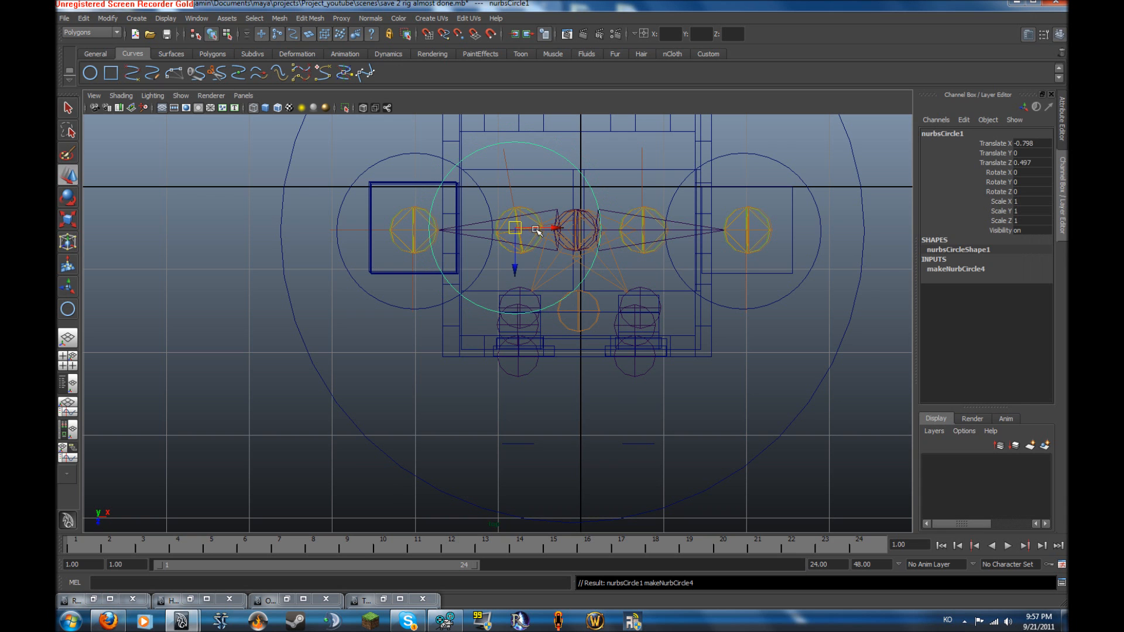
Place NURBS circles flat around the left and right feet near the leg IK handles.
click(642, 229)
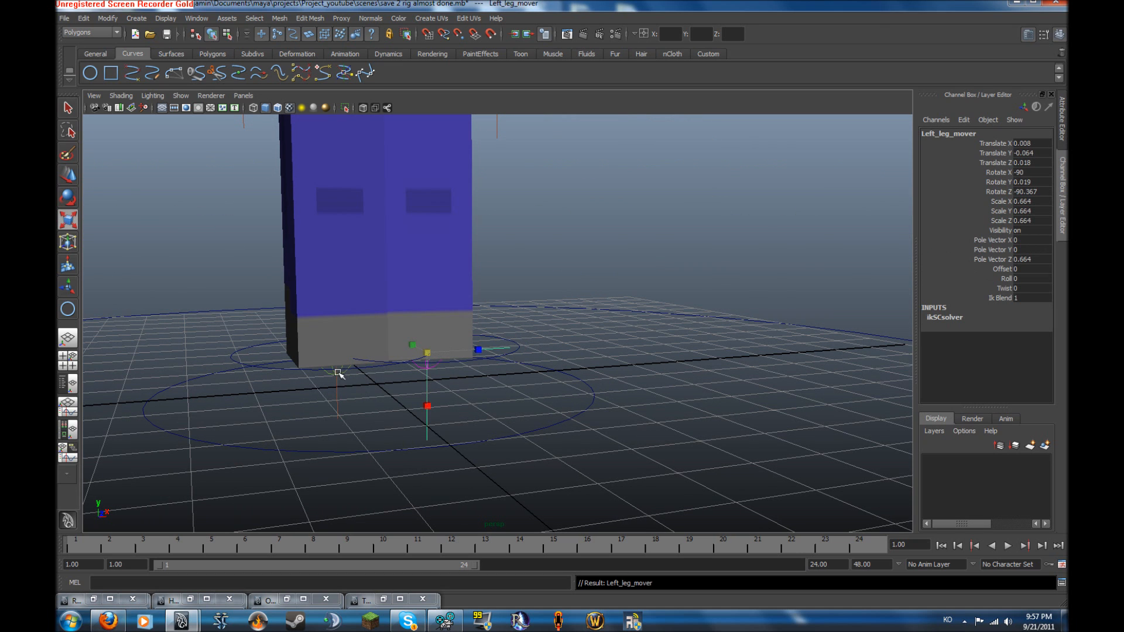
click(426, 344)
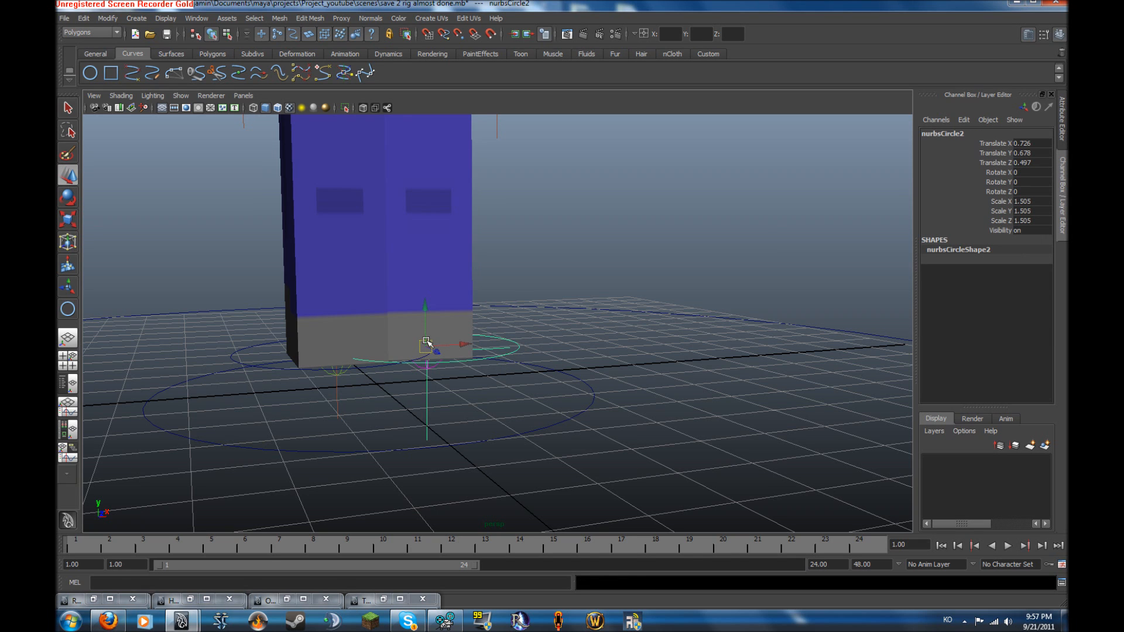
drag(426, 343, 436, 247)
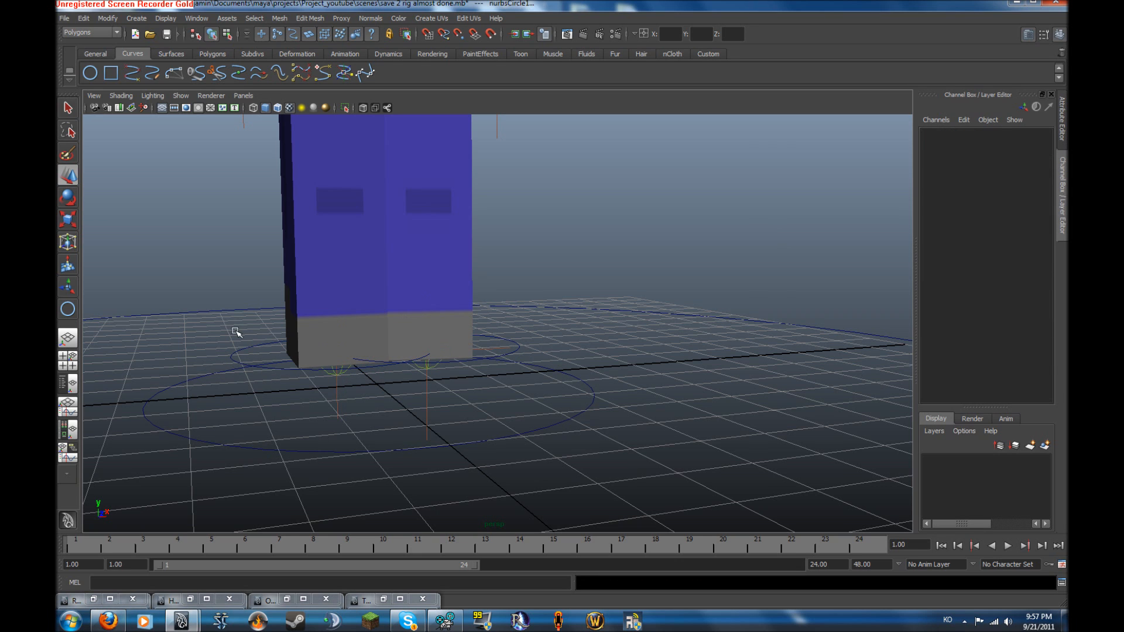
click(273, 351)
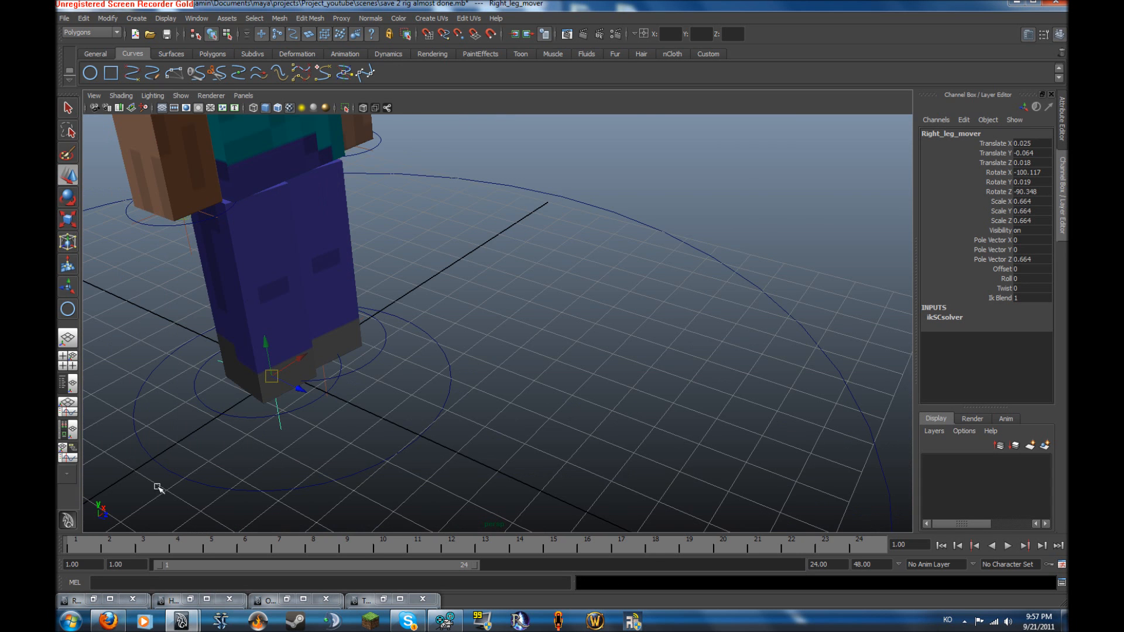
drag(273, 376, 256, 318)
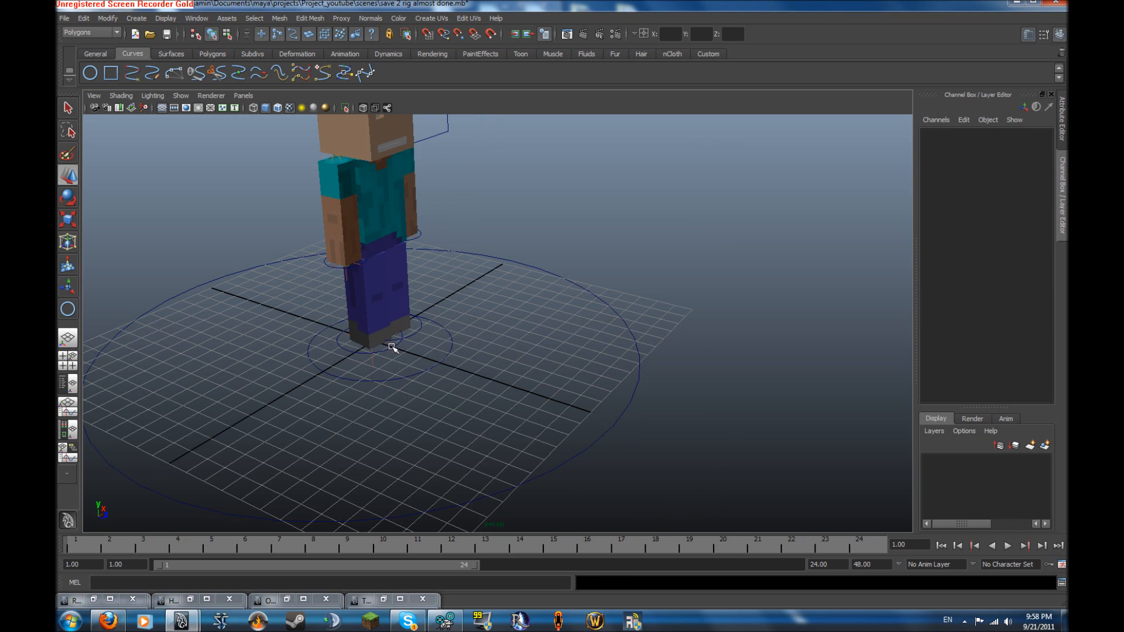
click(392, 348)
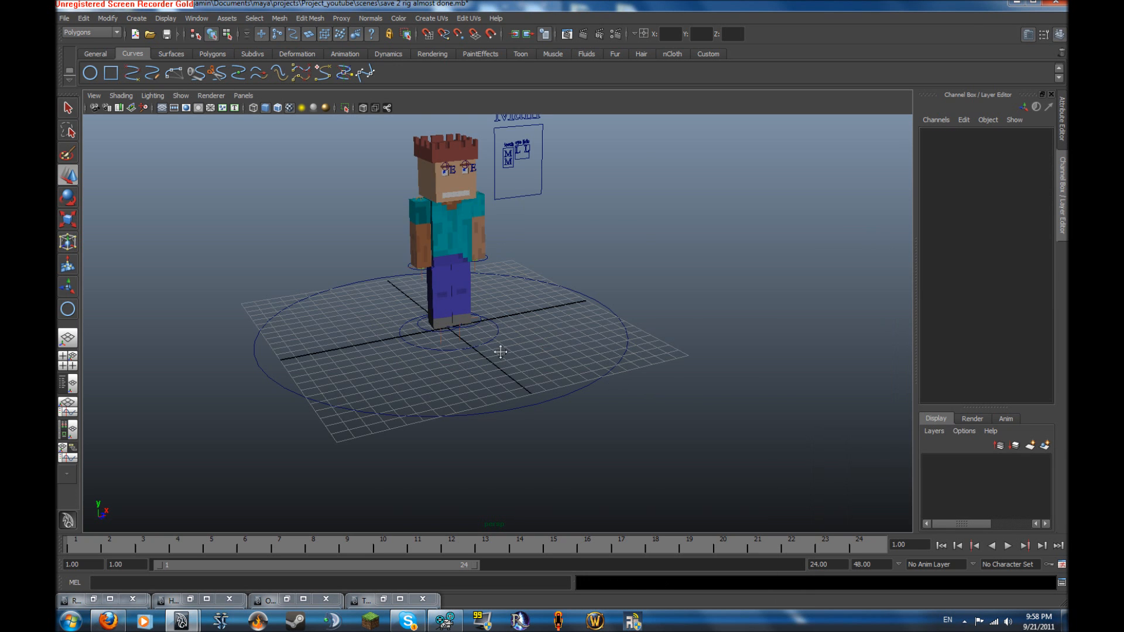
drag(500, 351, 764, 408)
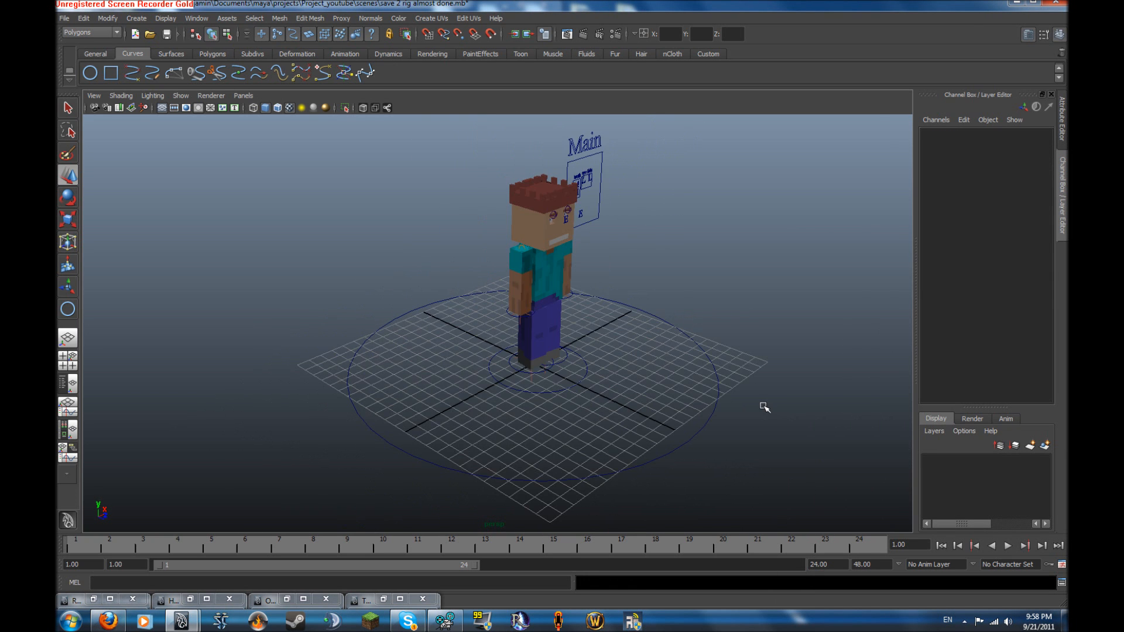